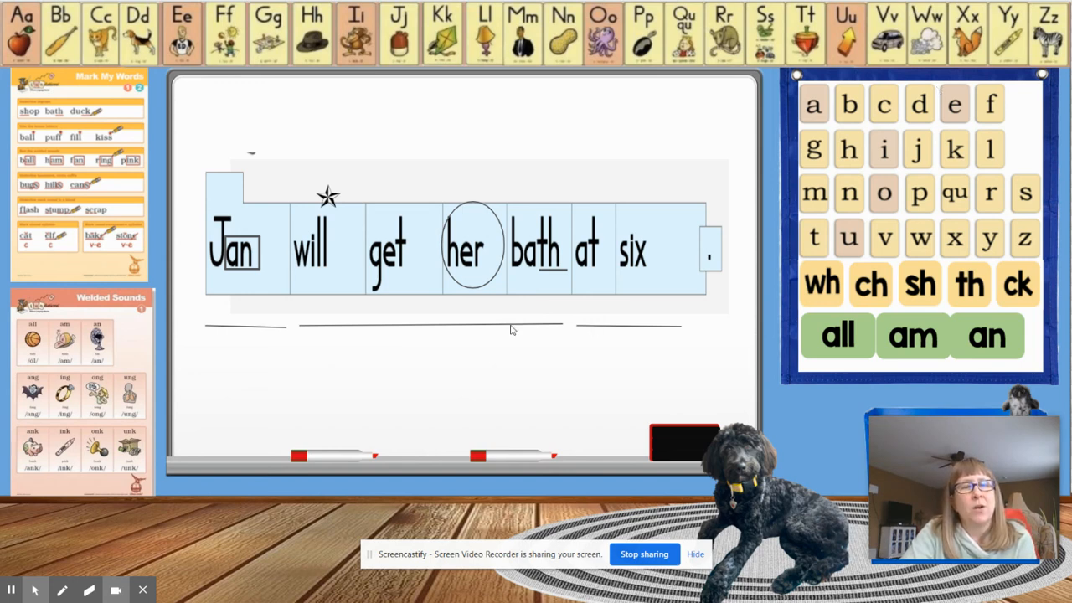
mouse_move(332, 194)
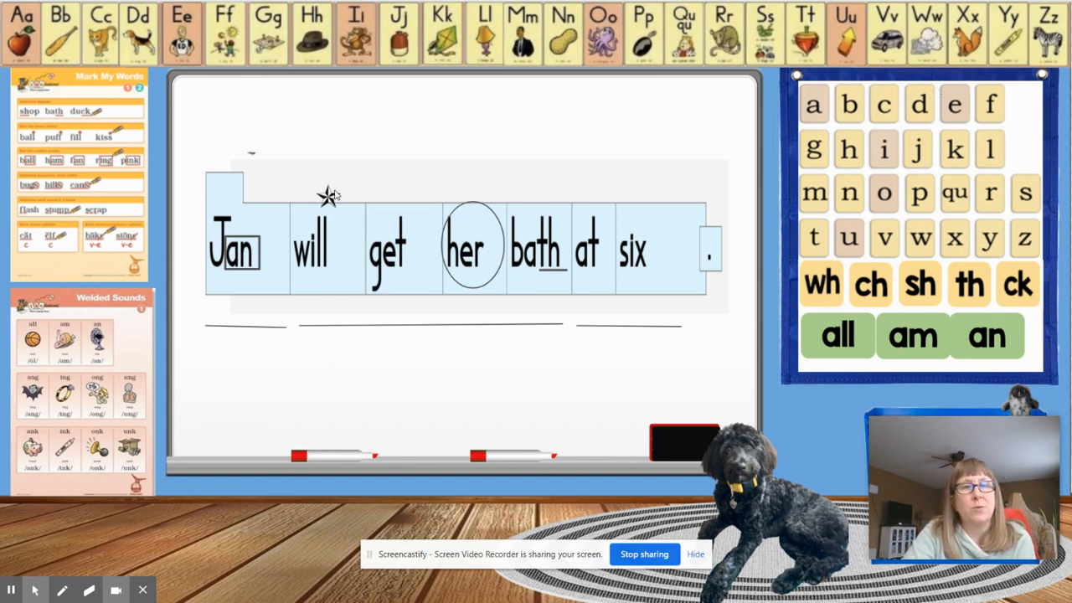
mouse_move(332, 204)
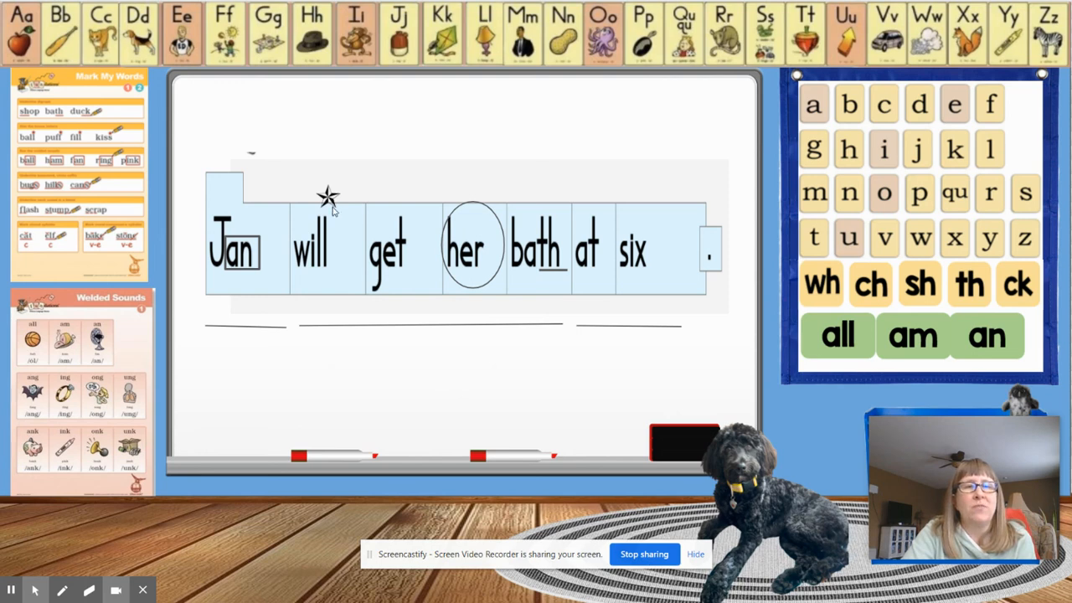